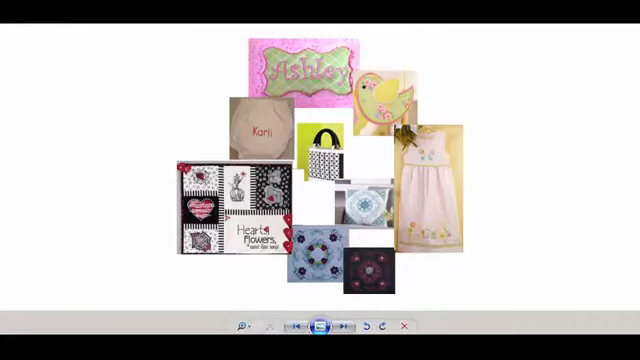
Advance Windows Photo Viewer to the DIME Inspiration Support page screenshot.
{"action": "left_click", "coordinate": [340, 327]}
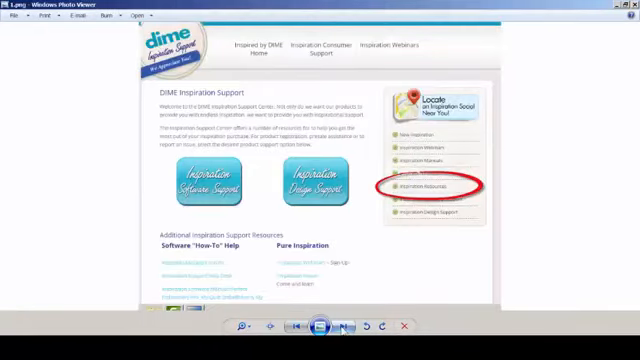
Advance to the desktop screenshot with an arrow pointing at the embroidery shortcuts.
{"action": "left_click", "coordinate": [342, 327]}
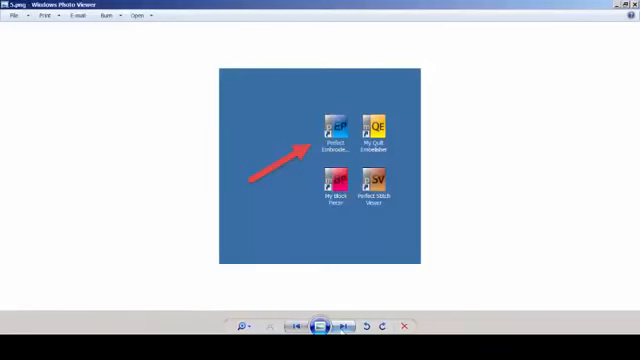
Launch Perfect Embroidery Pro from its desktop icon.
{"action": "double_click", "coordinate": [334, 118]}
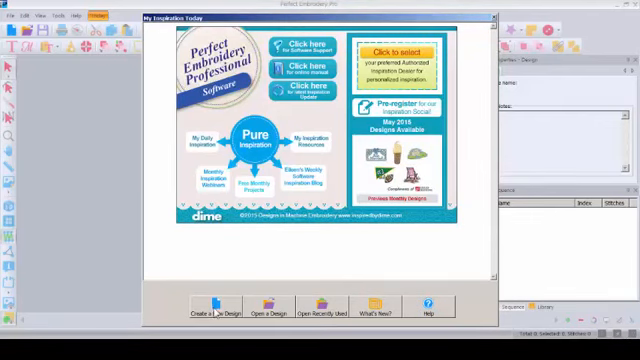
Choose Create a Design in the My Inspiration Today window.
{"action": "left_click", "coordinate": [218, 311]}
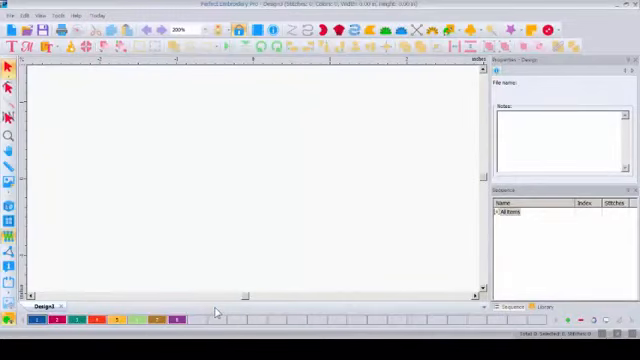
{"action": "mouse_move", "coordinate": [271, 177]}
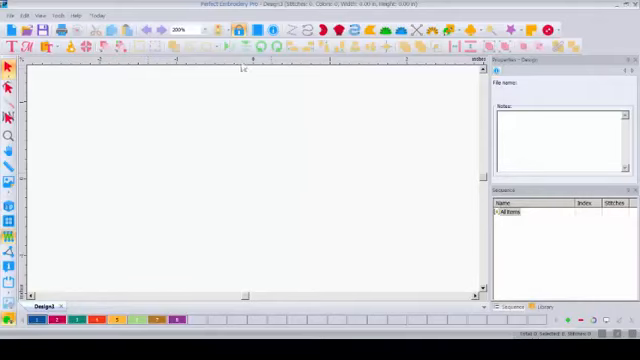
{"action": "mouse_move", "coordinate": [408, 65]}
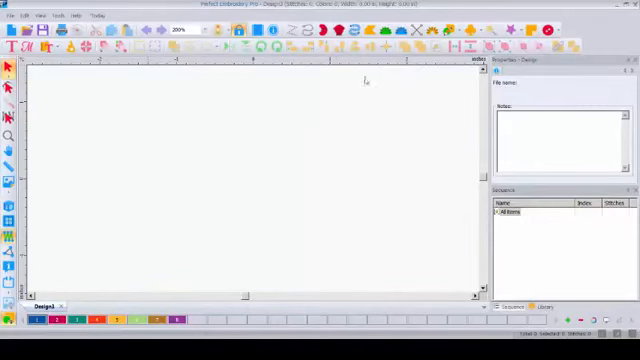
{"action": "mouse_move", "coordinate": [123, 88]}
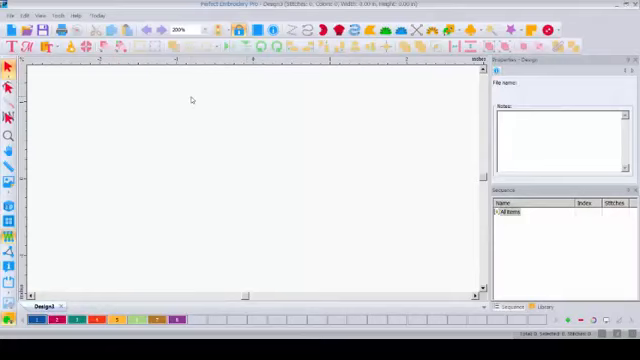
{"action": "mouse_move", "coordinate": [192, 97]}
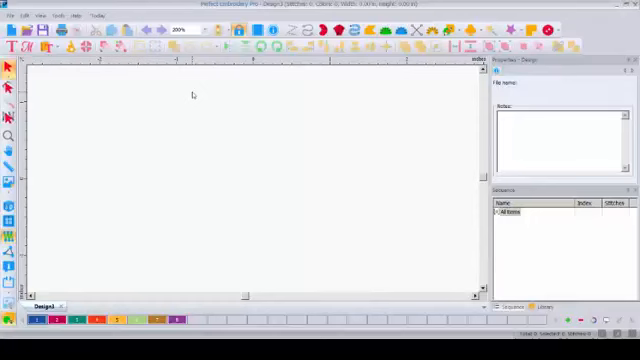
{"action": "mouse_move", "coordinate": [255, 260]}
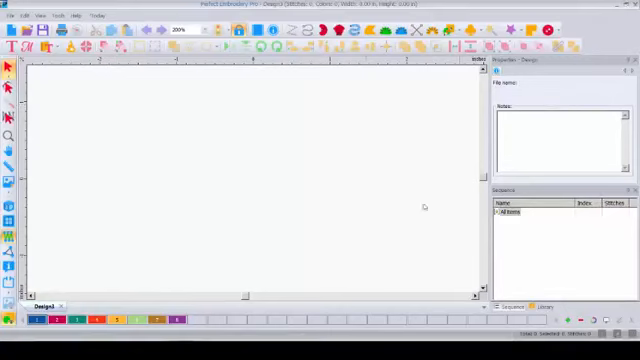
{"action": "mouse_move", "coordinate": [92, 88]}
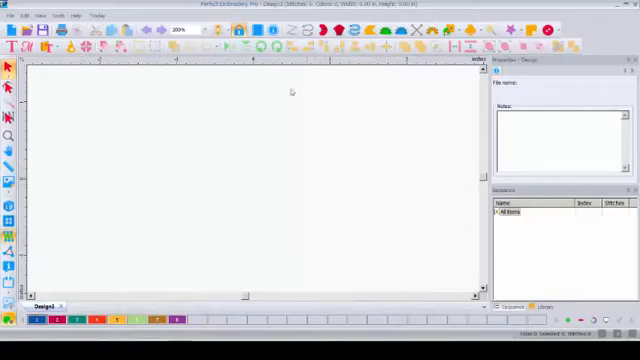
{"action": "mouse_move", "coordinate": [87, 65]}
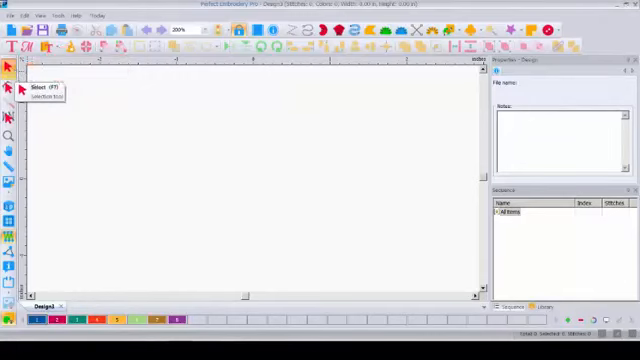
{"action": "mouse_move", "coordinate": [64, 95]}
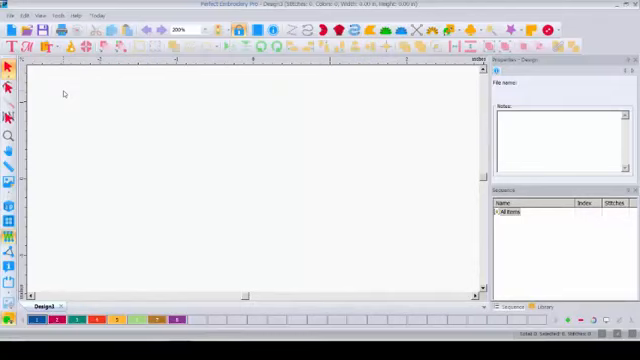
{"action": "mouse_move", "coordinate": [107, 128]}
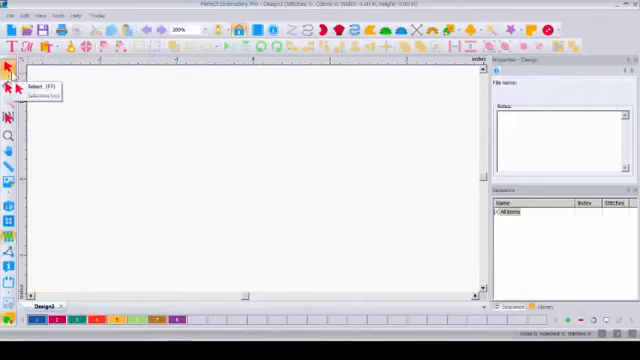
{"action": "mouse_move", "coordinate": [128, 121]}
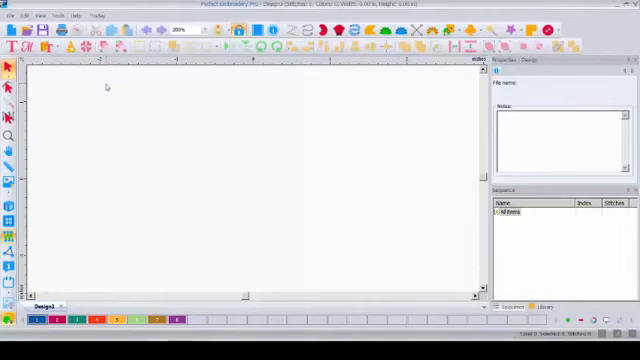
{"action": "mouse_move", "coordinate": [72, 37]}
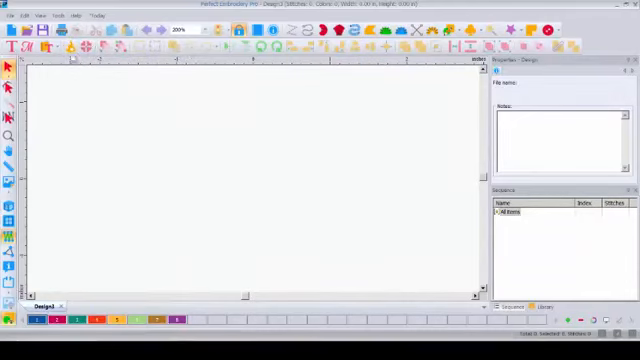
{"action": "mouse_move", "coordinate": [29, 49]}
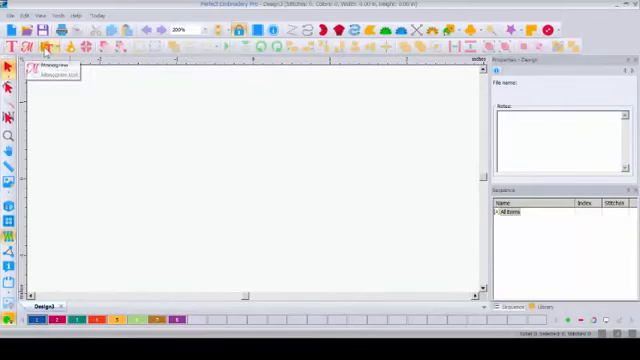
{"action": "mouse_move", "coordinate": [50, 50]}
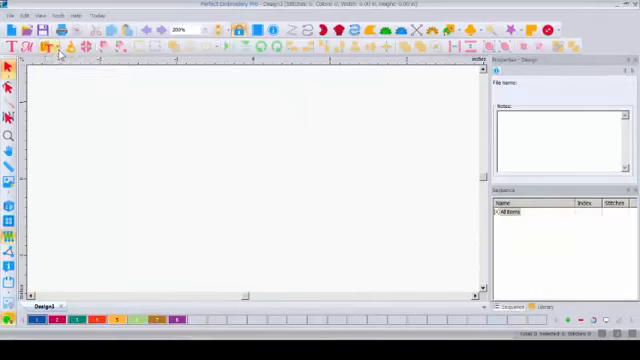
{"action": "mouse_move", "coordinate": [60, 49]}
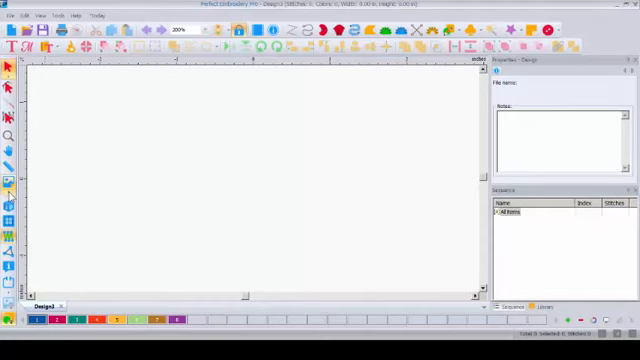
{"action": "mouse_move", "coordinate": [7, 205]}
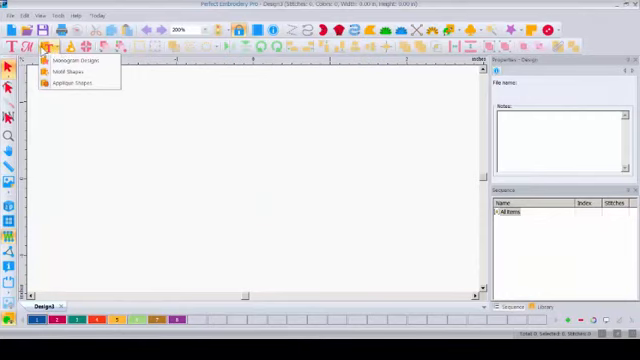
Open the design Catalog and scroll past the letter designs to the animal motifs.
{"action": "left_click", "coordinate": [52, 51]}
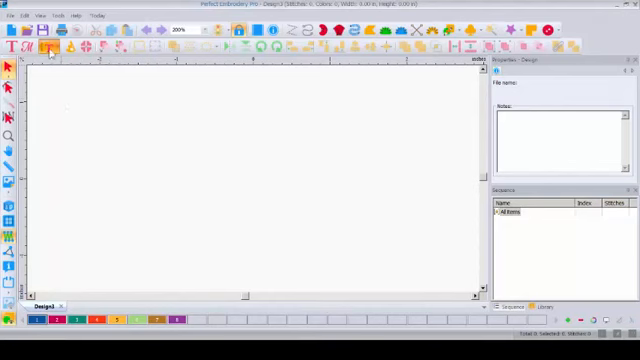
{"action": "left_click", "coordinate": [51, 51]}
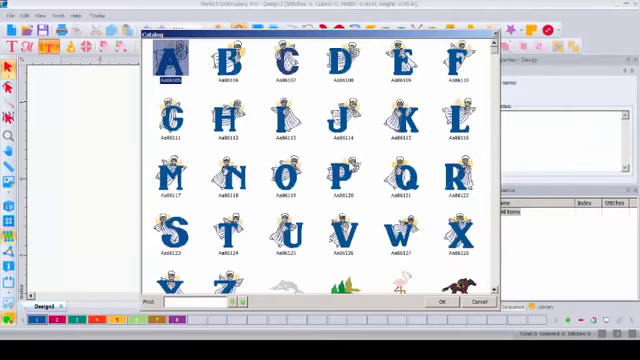
{"action": "mouse_move", "coordinate": [344, 165]}
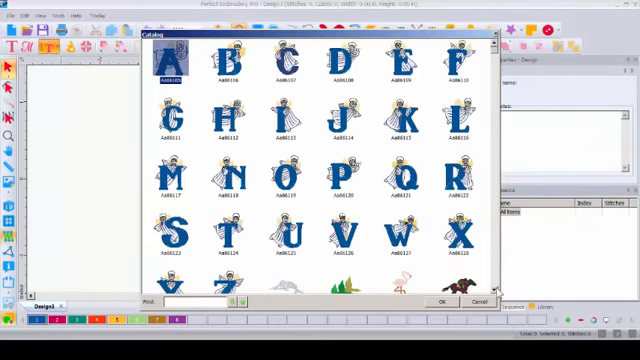
{"action": "scroll", "scroll_direction": "down", "scroll_amount": 3}
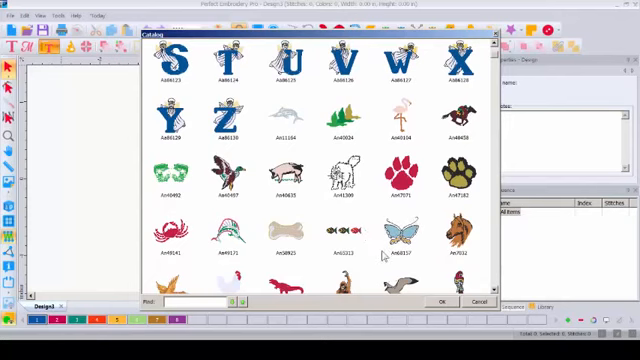
{"action": "mouse_move", "coordinate": [385, 250]}
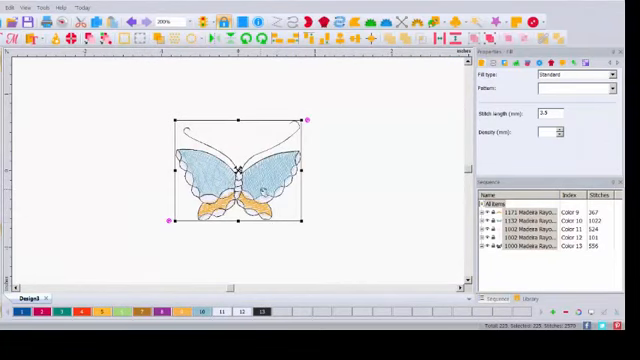
{"action": "mouse_move", "coordinate": [238, 240]}
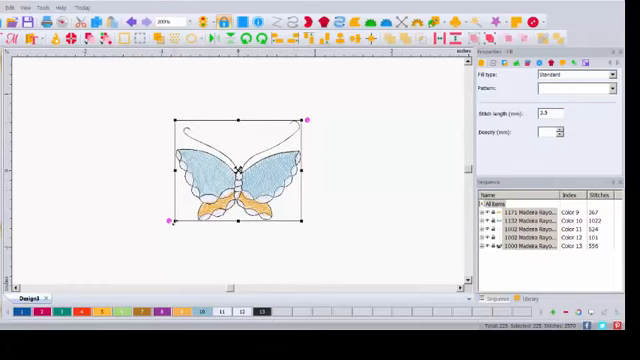
{"action": "mouse_move", "coordinate": [310, 239]}
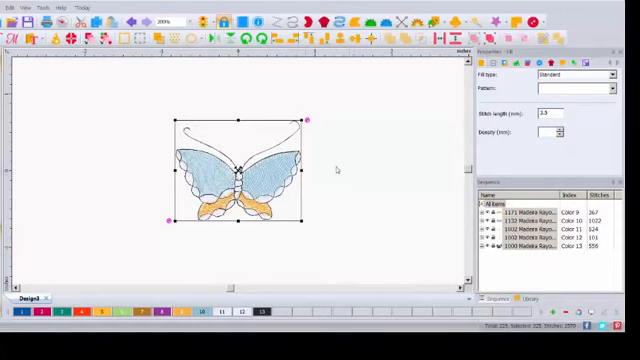
{"action": "mouse_move", "coordinate": [354, 173]}
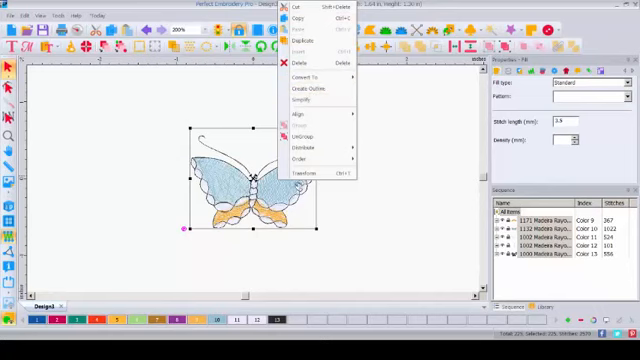
{"action": "mouse_move", "coordinate": [315, 101]}
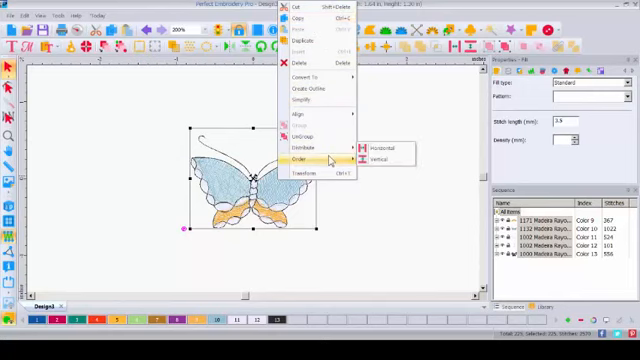
{"action": "mouse_move", "coordinate": [305, 151]}
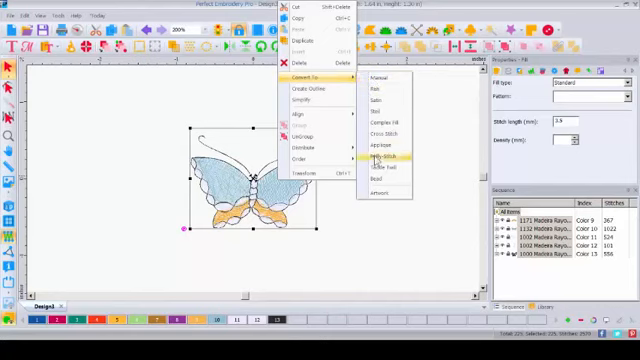
{"action": "mouse_move", "coordinate": [379, 135]}
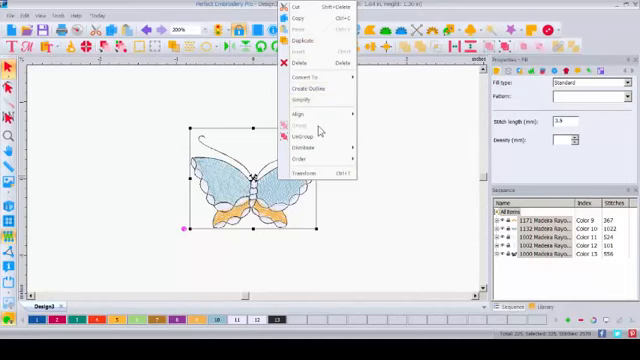
{"action": "mouse_move", "coordinate": [312, 77]}
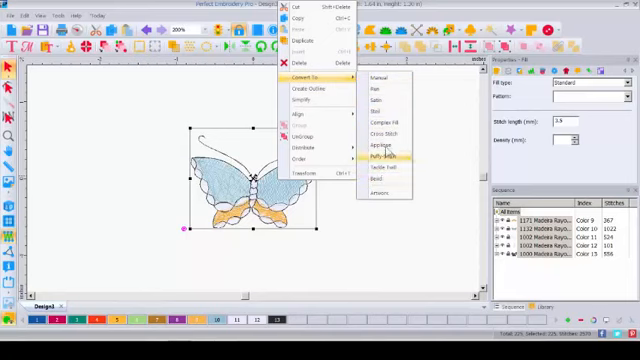
{"action": "mouse_move", "coordinate": [385, 95]}
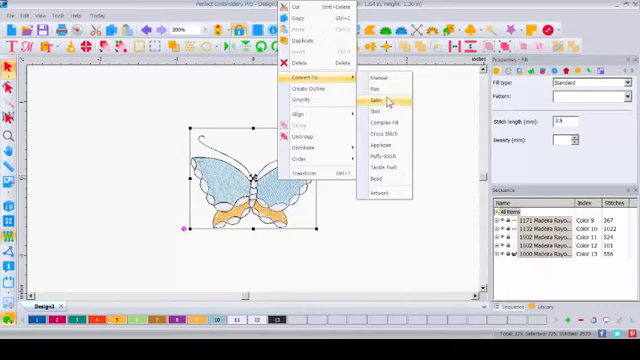
{"action": "mouse_move", "coordinate": [382, 147]}
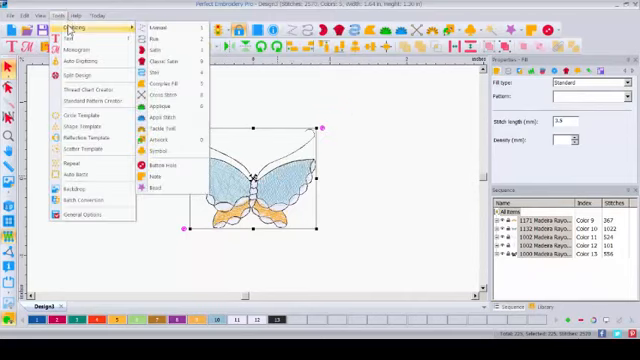
{"action": "mouse_move", "coordinate": [170, 95]}
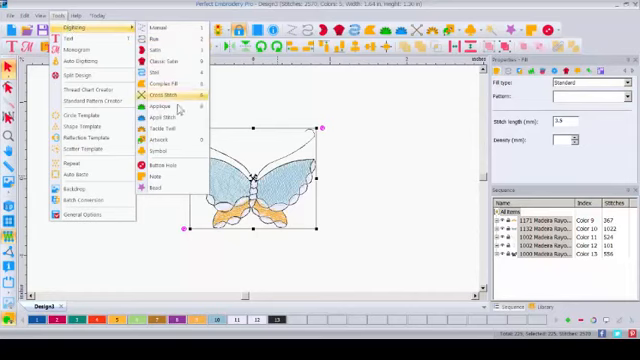
{"action": "mouse_move", "coordinate": [160, 27]}
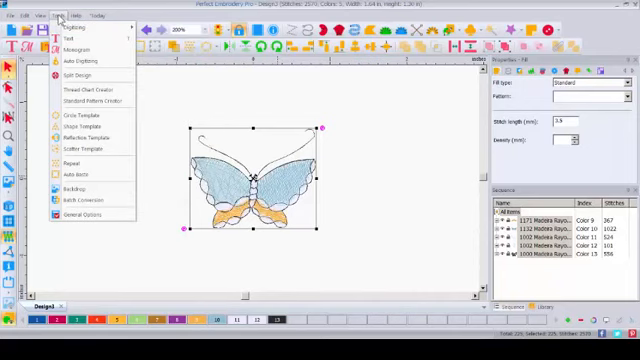
{"action": "left_click", "coordinate": [250, 170]}
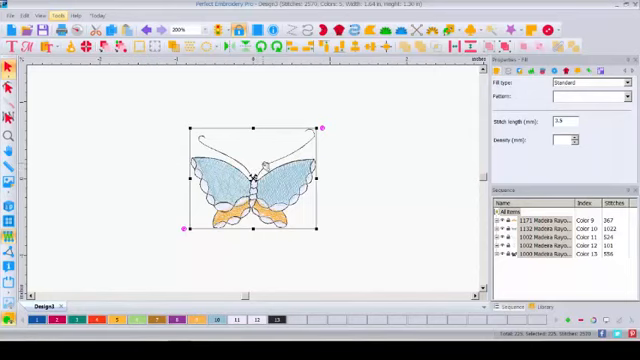
{"action": "right_click", "coordinate": [258, 180]}
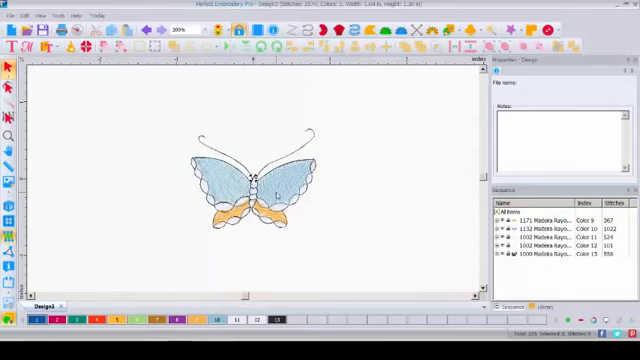
{"action": "mouse_move", "coordinate": [151, 107]}
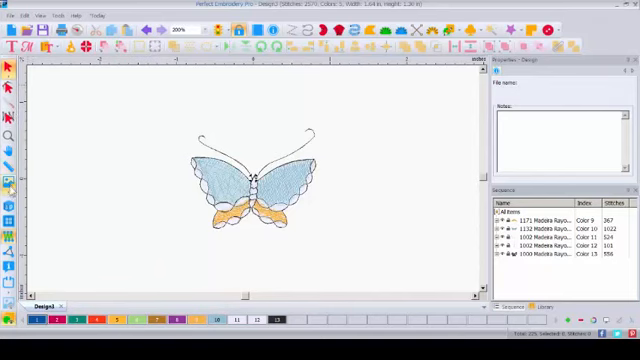
{"action": "mouse_move", "coordinate": [9, 215]}
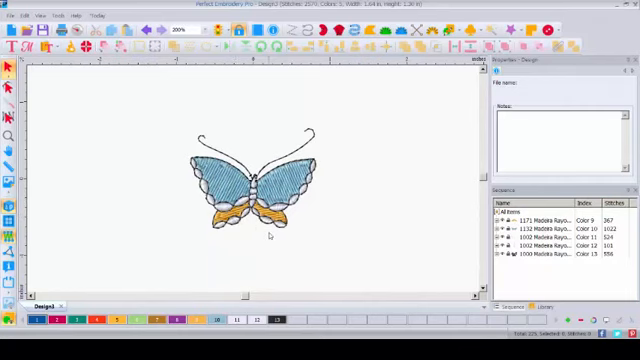
{"action": "mouse_move", "coordinate": [10, 215]}
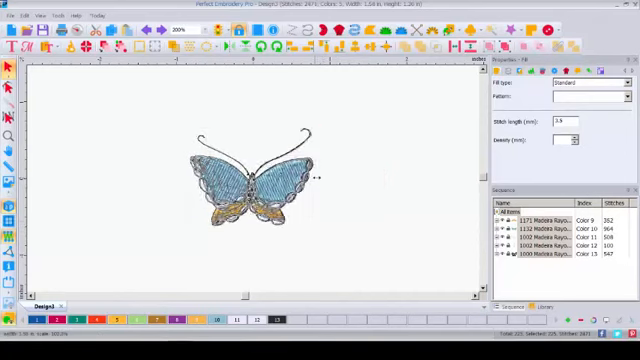
Undo the resize, restoring the butterfly to about 1.84 by 1.60 inches.
{"action": "left_click", "coordinate": [250, 180]}
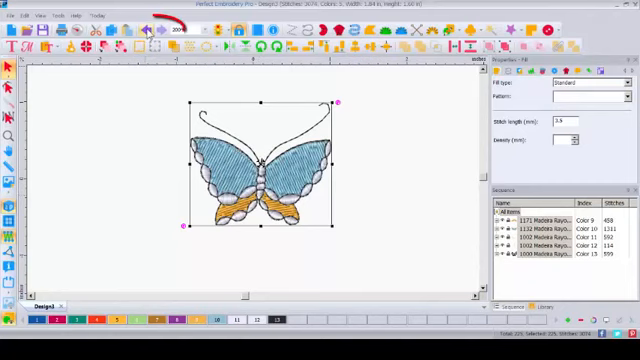
{"action": "mouse_move", "coordinate": [149, 29]}
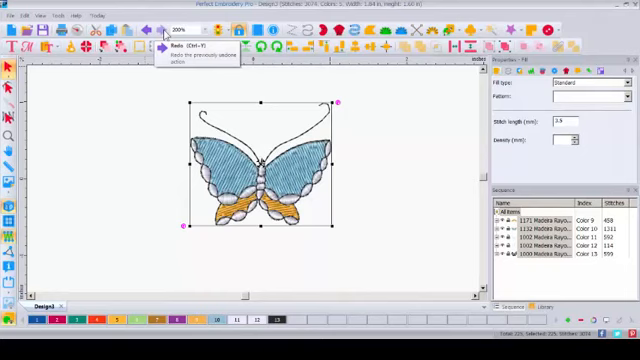
{"action": "mouse_move", "coordinate": [148, 35]}
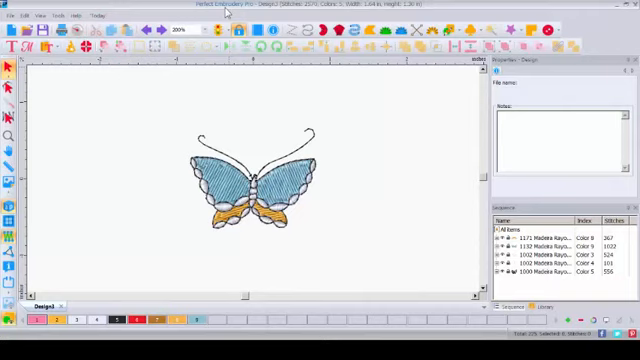
{"action": "mouse_move", "coordinate": [272, 11]}
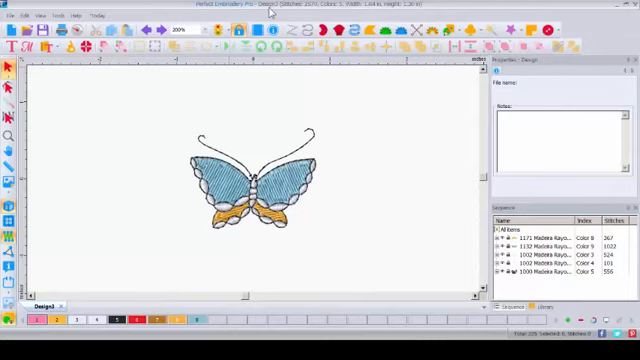
{"action": "mouse_move", "coordinate": [293, 12]}
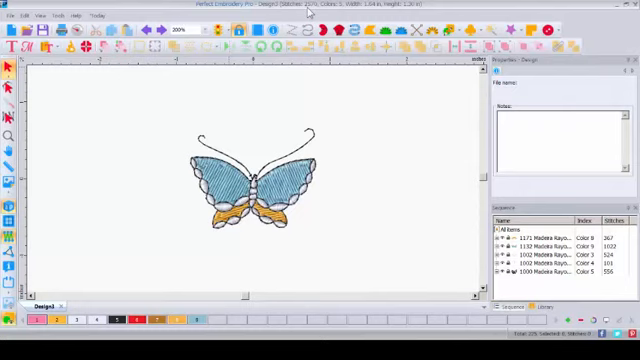
{"action": "mouse_move", "coordinate": [310, 10]}
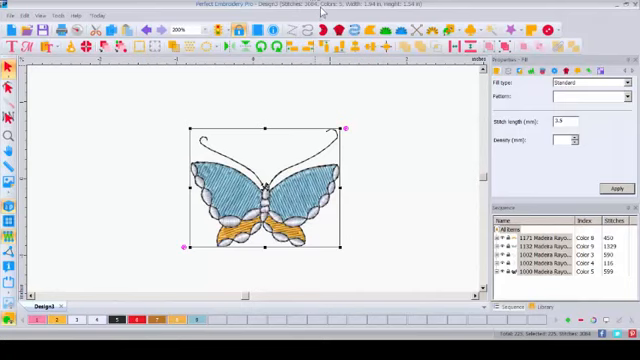
{"action": "mouse_move", "coordinate": [213, 276]}
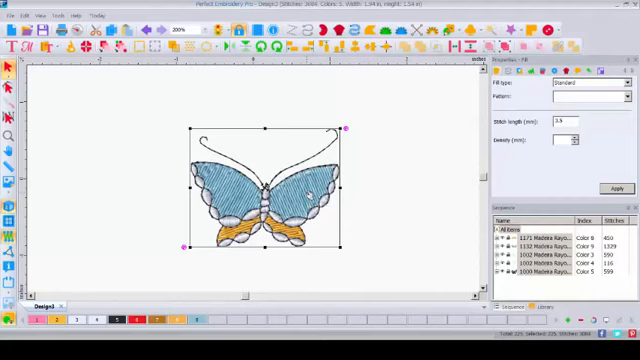
{"action": "mouse_move", "coordinate": [273, 168]}
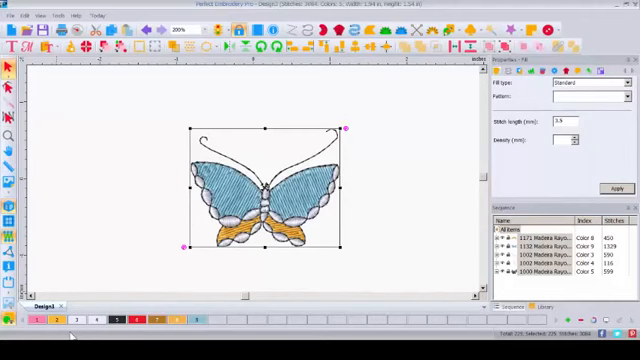
{"action": "mouse_move", "coordinate": [246, 118]}
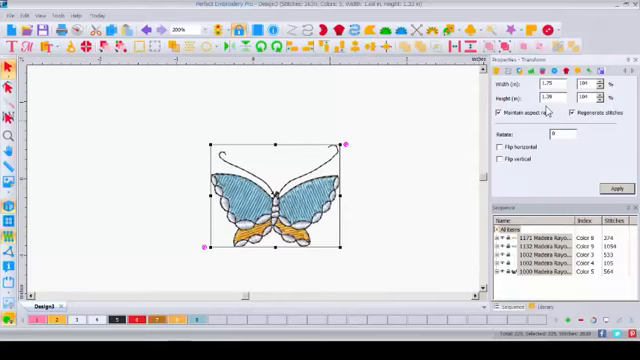
{"action": "mouse_move", "coordinate": [548, 110]}
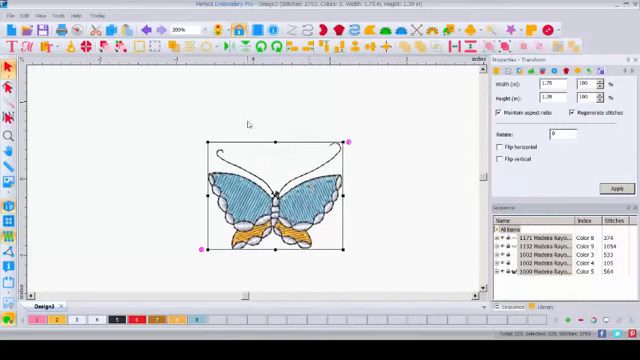
{"action": "mouse_move", "coordinate": [270, 170]}
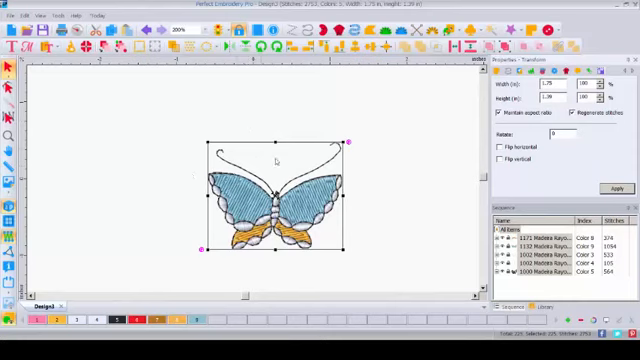
{"action": "mouse_move", "coordinate": [275, 155]}
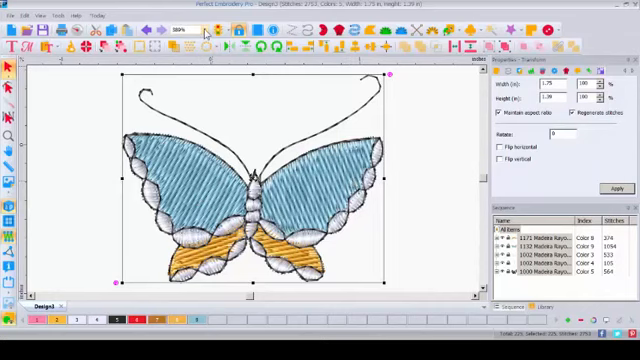
Set the toolbar zoom level to 100%.
{"action": "left_click", "coordinate": [197, 34]}
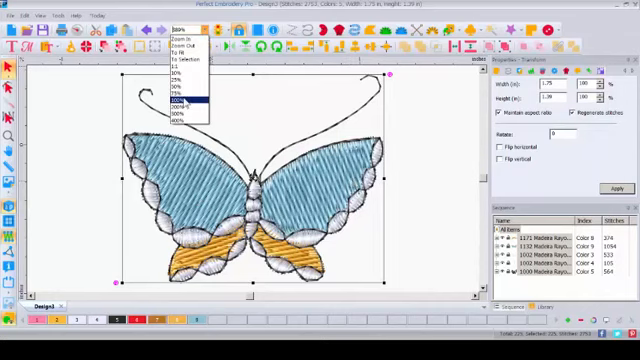
{"action": "left_click", "coordinate": [178, 99]}
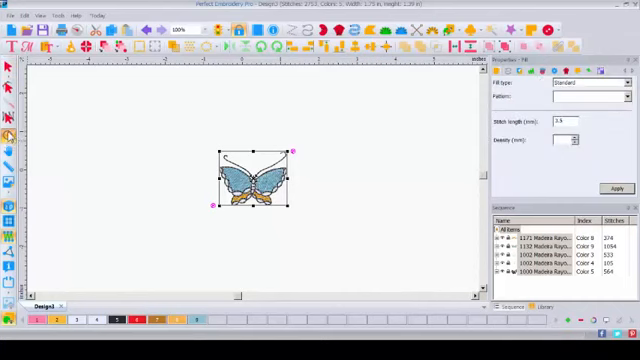
{"action": "mouse_move", "coordinate": [89, 132]}
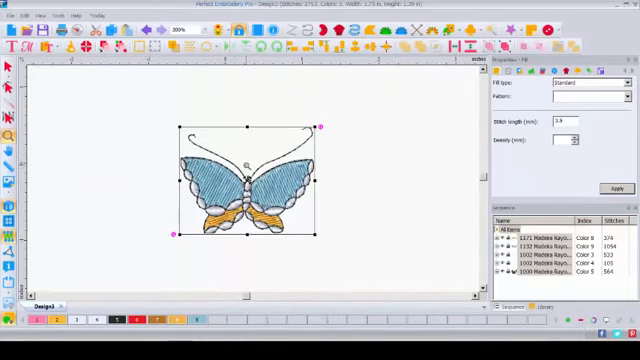
{"action": "mouse_move", "coordinate": [213, 104]}
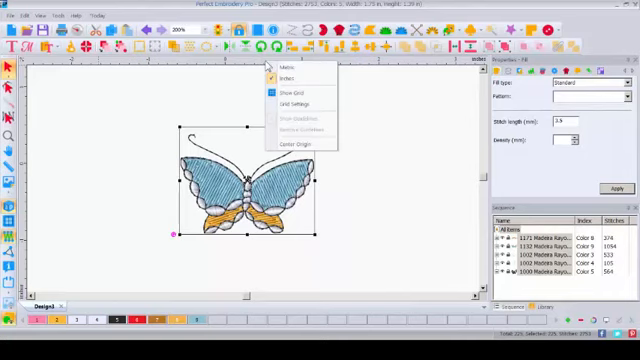
{"action": "mouse_move", "coordinate": [300, 68]}
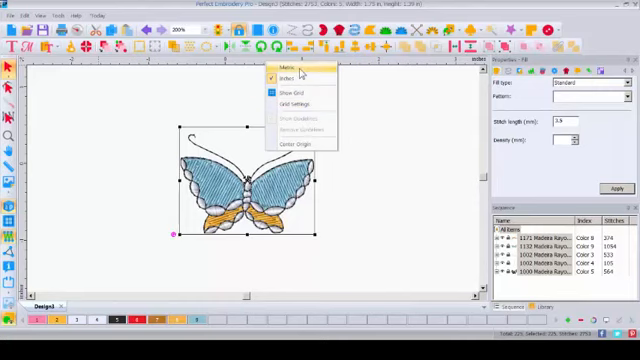
{"action": "mouse_move", "coordinate": [300, 79]}
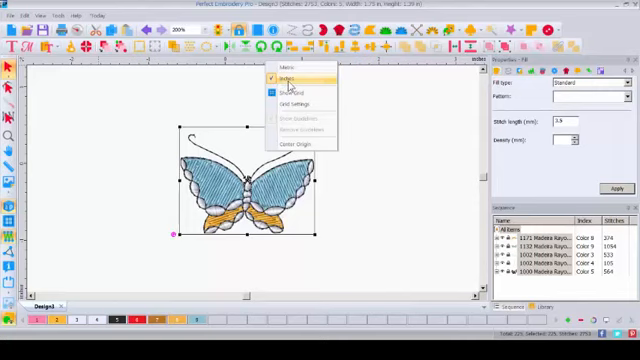
{"action": "mouse_move", "coordinate": [290, 80]}
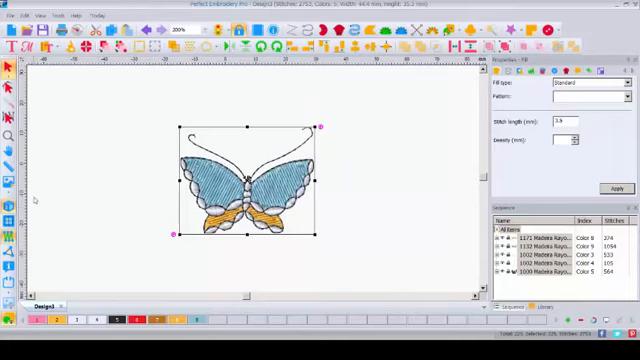
{"action": "mouse_move", "coordinate": [323, 87]}
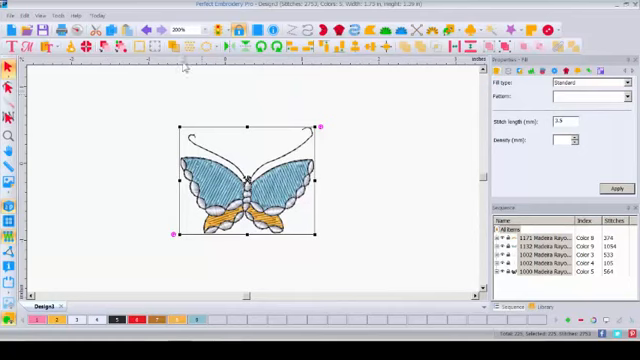
{"action": "left_click", "coordinate": [186, 64]}
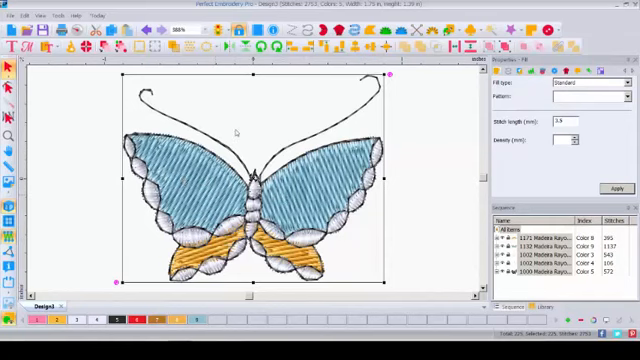
{"action": "left_click", "coordinate": [178, 29]}
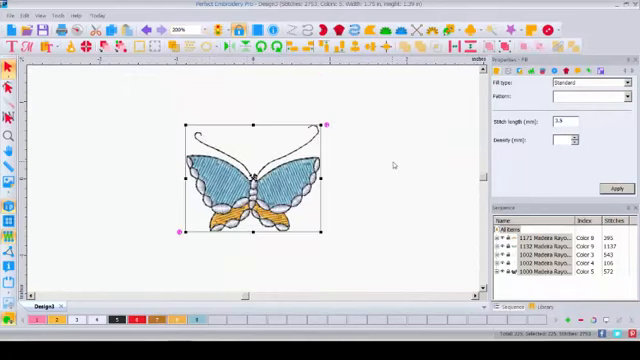
{"action": "mouse_move", "coordinate": [288, 124]}
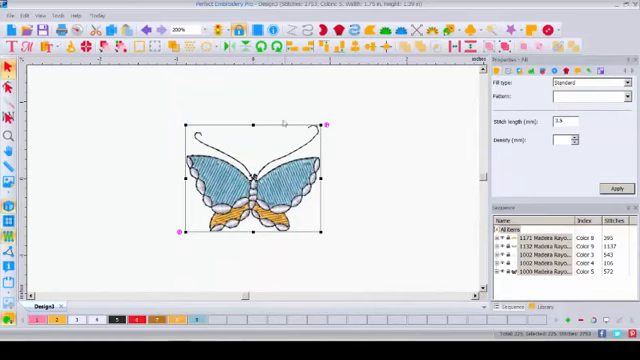
{"action": "mouse_move", "coordinate": [288, 130]}
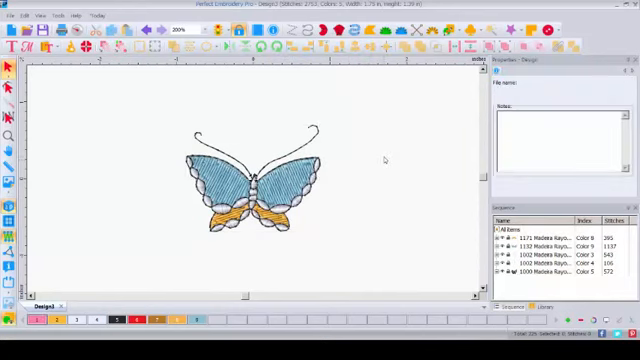
{"action": "mouse_move", "coordinate": [385, 207]}
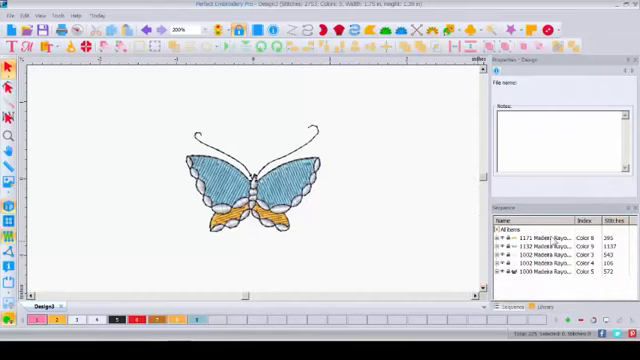
{"action": "mouse_move", "coordinate": [551, 242]}
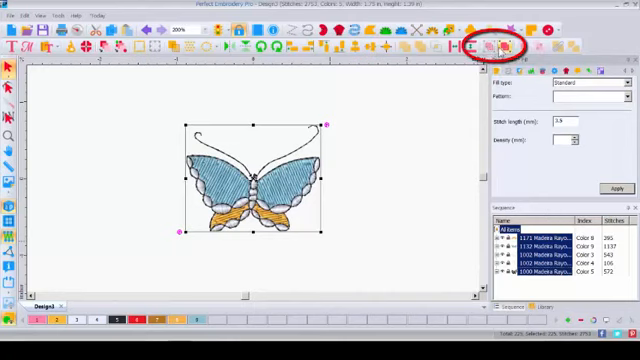
{"action": "mouse_move", "coordinate": [499, 43]}
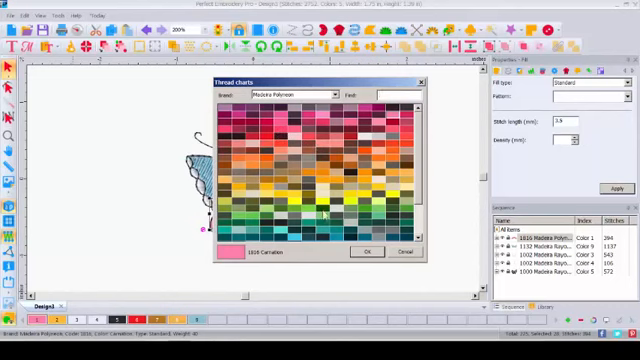
{"action": "mouse_move", "coordinate": [303, 127]}
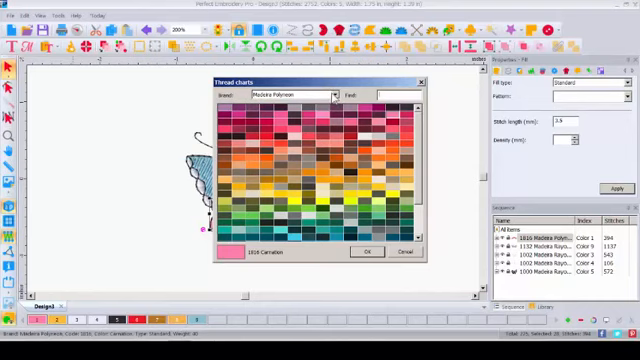
Apply Madeira Polyneon 1702 Rolling Meadow green to the lower wing sections.
{"action": "left_click", "coordinate": [326, 95]}
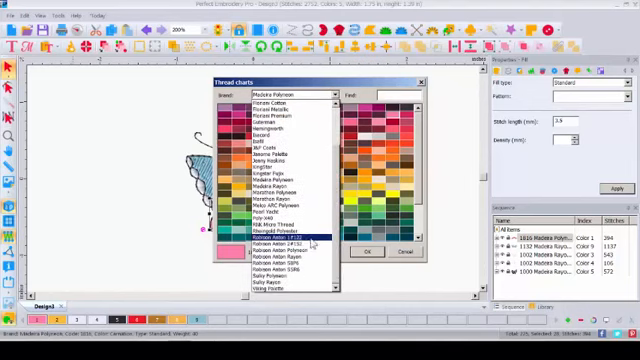
{"action": "left_click", "coordinate": [275, 192]}
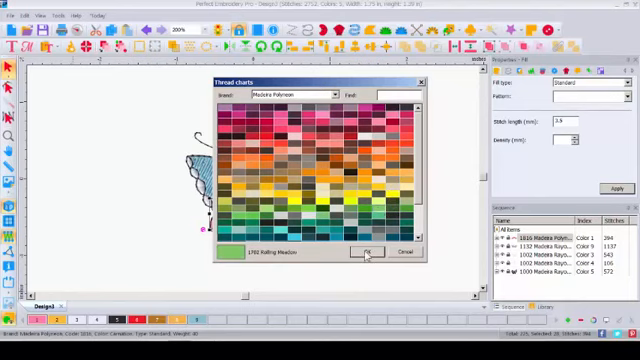
{"action": "left_click", "coordinate": [368, 251]}
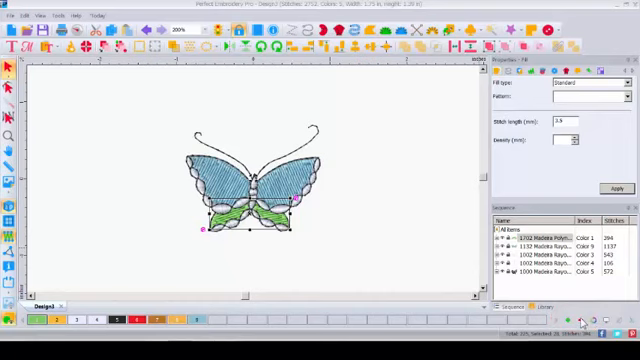
{"action": "mouse_move", "coordinate": [583, 318]}
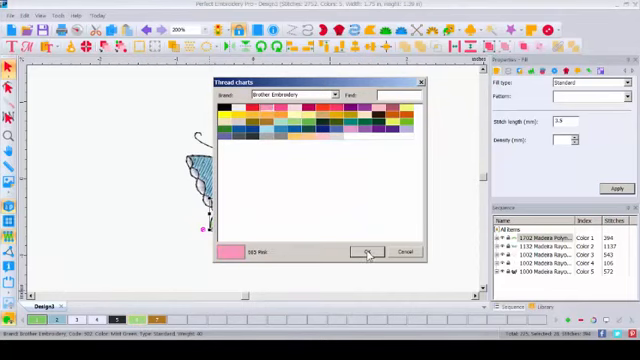
Apply Brother Embroidery 085 Pink to the lower wings and pick another swatch.
{"action": "left_click", "coordinate": [368, 250]}
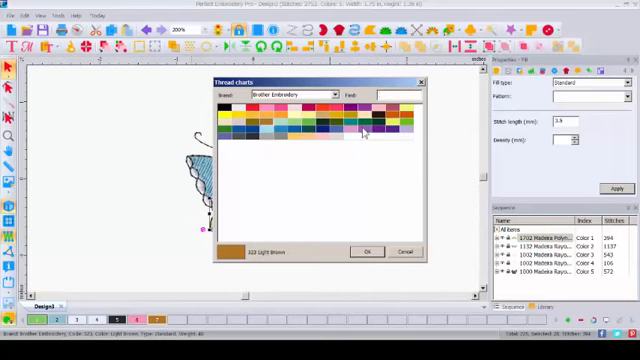
{"action": "left_click", "coordinate": [365, 251]}
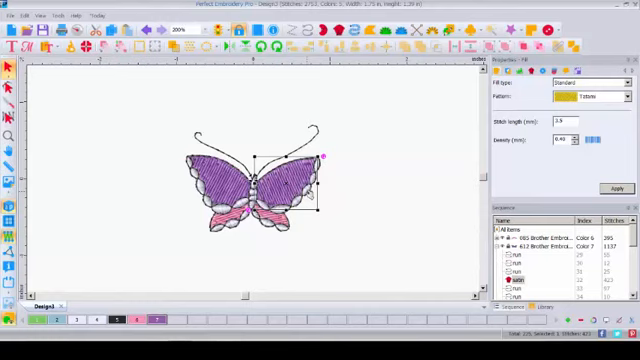
{"action": "mouse_move", "coordinate": [378, 213]}
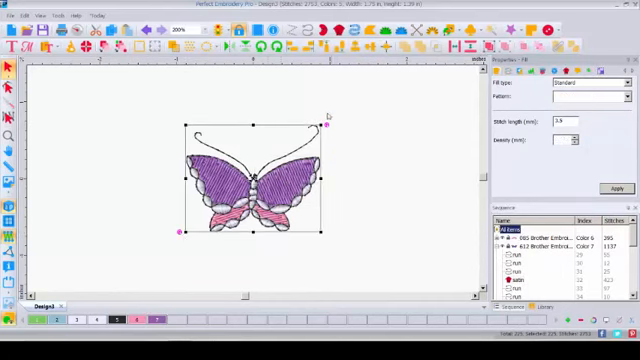
{"action": "mouse_move", "coordinate": [386, 165]}
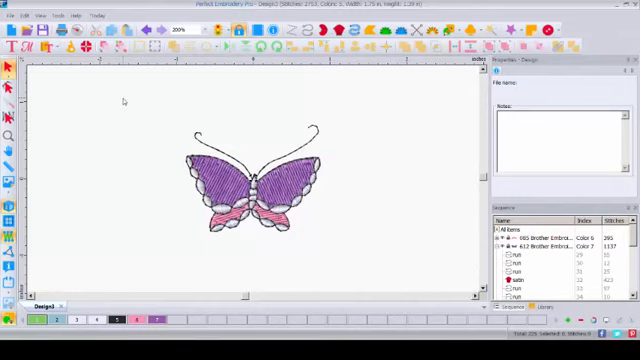
{"action": "left_click_drag", "start_coordinate": [124, 103], "coordinate": [298, 222]}
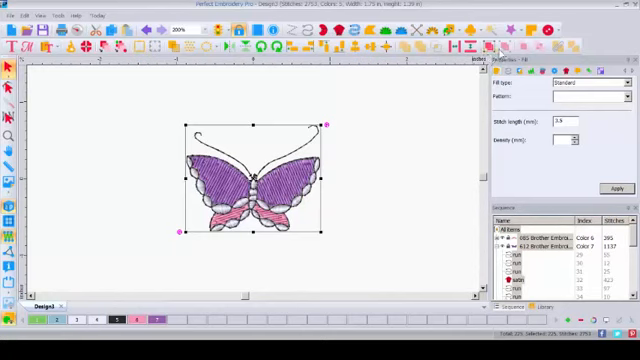
{"action": "left_click", "coordinate": [491, 45]}
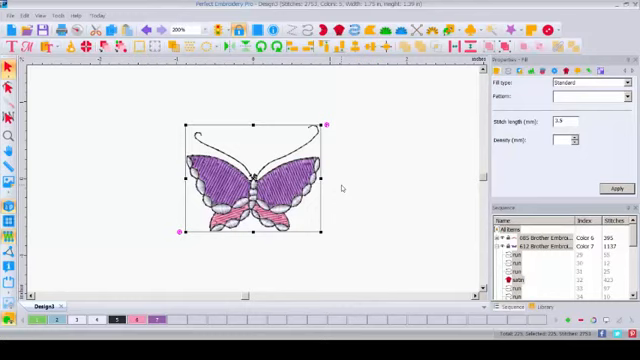
{"action": "mouse_move", "coordinate": [340, 184]}
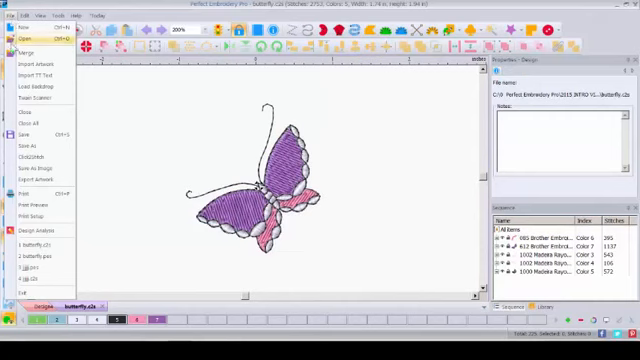
{"action": "mouse_move", "coordinate": [30, 147]}
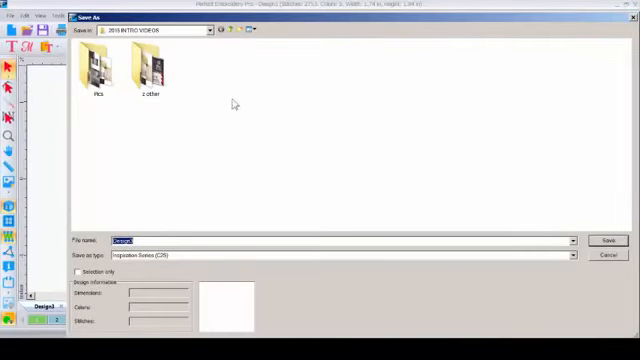
{"action": "mouse_move", "coordinate": [172, 226]}
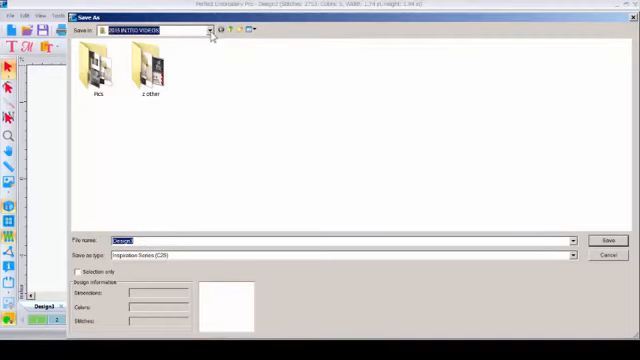
Save the design as 'butterfly' in Inspiration Series (C2S) format.
{"action": "left_click", "coordinate": [208, 30]}
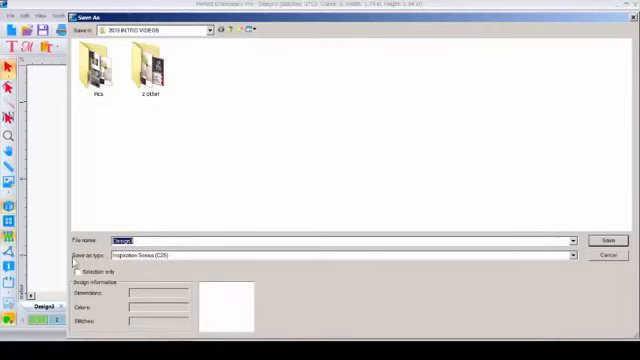
{"action": "type", "text": "butterfly"}
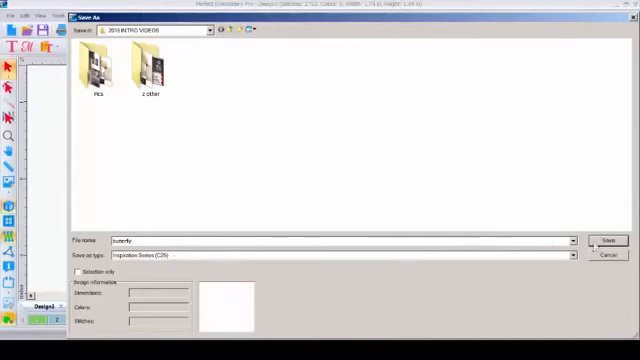
{"action": "left_click", "coordinate": [608, 240]}
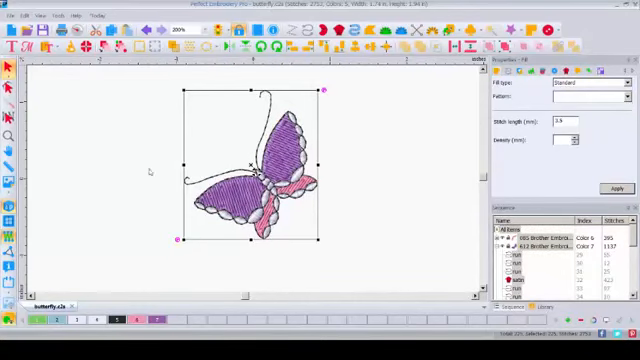
{"action": "mouse_move", "coordinate": [135, 196]}
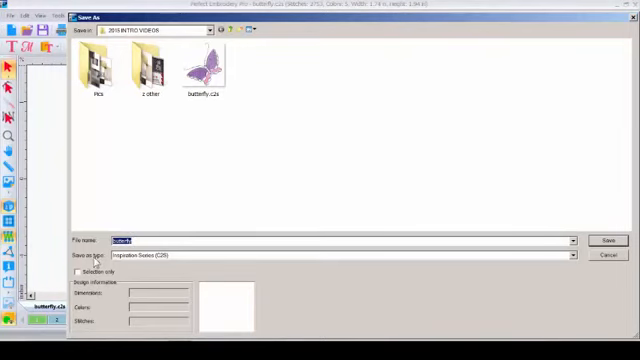
{"action": "mouse_move", "coordinate": [398, 266]}
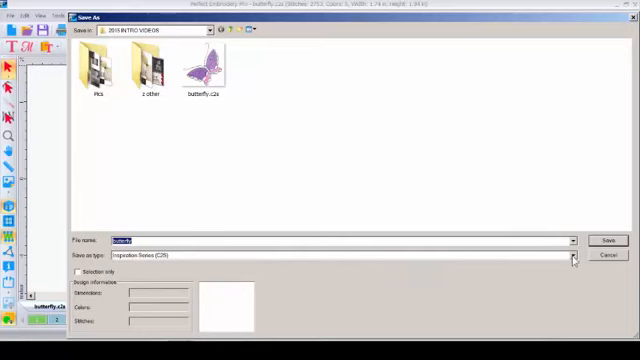
Browse the embroidery format list and choose Baby Lock/Brother/Bernina (PES) for butterfly.
{"action": "left_click", "coordinate": [573, 256]}
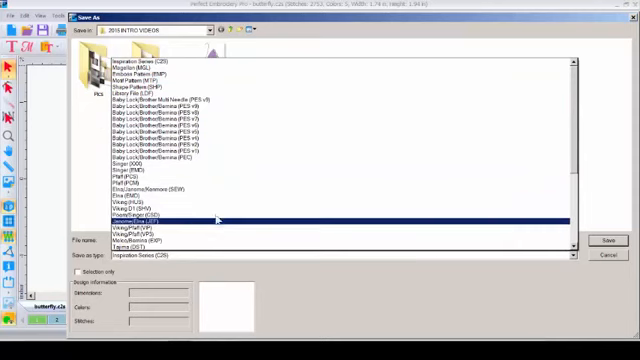
{"action": "left_click", "coordinate": [150, 157]}
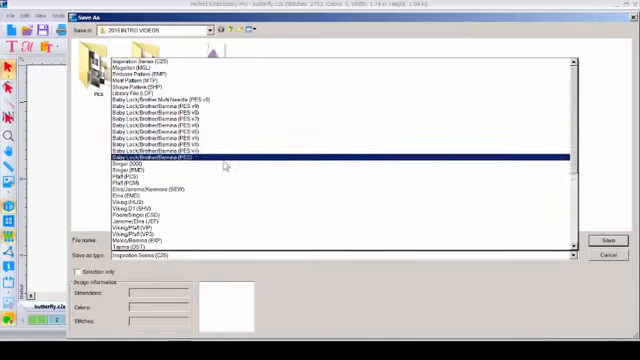
{"action": "left_click", "coordinate": [215, 208]}
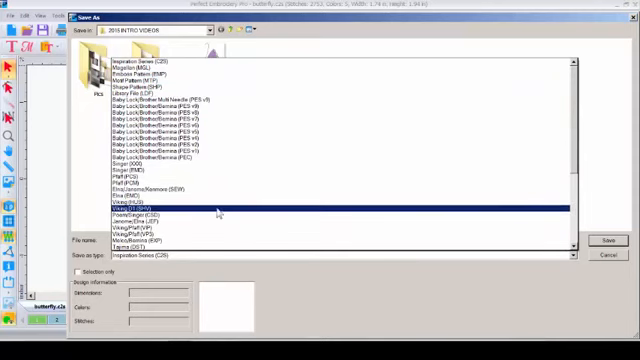
{"action": "left_click", "coordinate": [150, 105]}
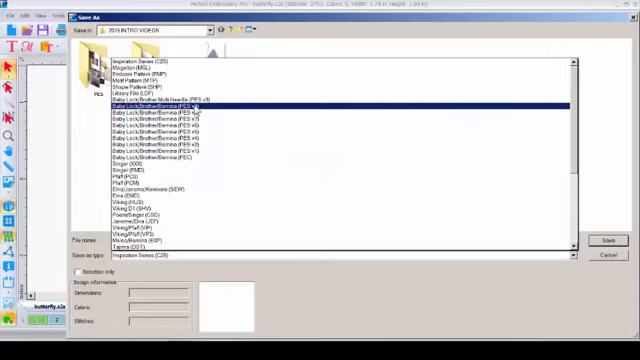
{"action": "left_click", "coordinate": [162, 106]}
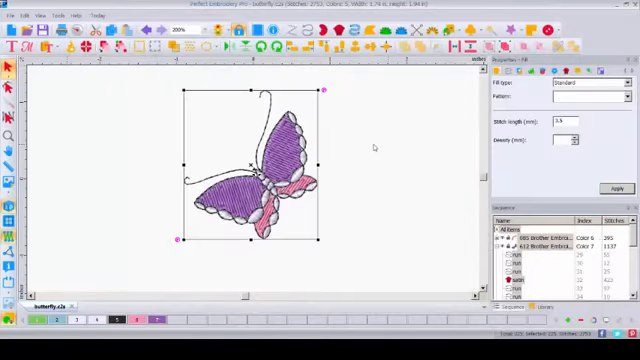
{"action": "mouse_move", "coordinate": [128, 234]}
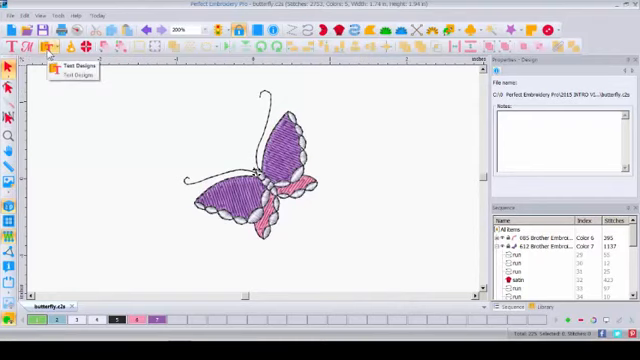
{"action": "mouse_move", "coordinate": [118, 140]}
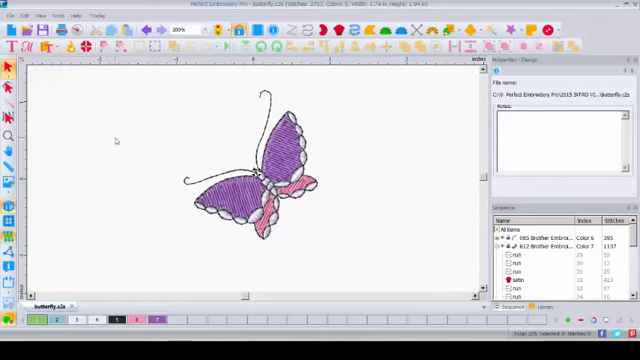
{"action": "mouse_move", "coordinate": [244, 70]}
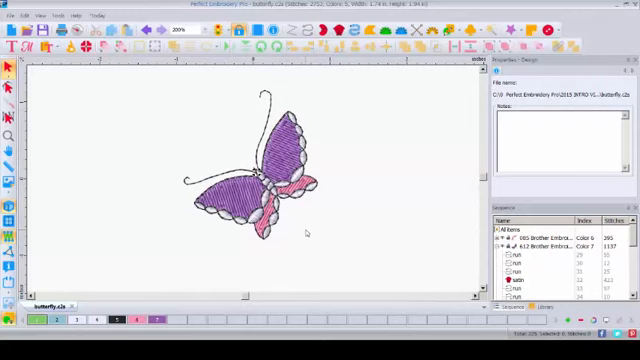
{"action": "mouse_move", "coordinate": [127, 153]}
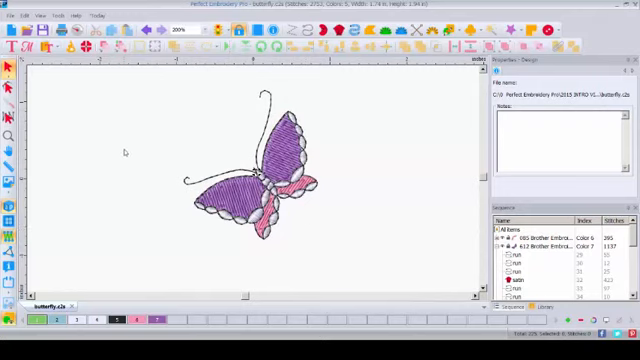
{"action": "mouse_move", "coordinate": [175, 130]}
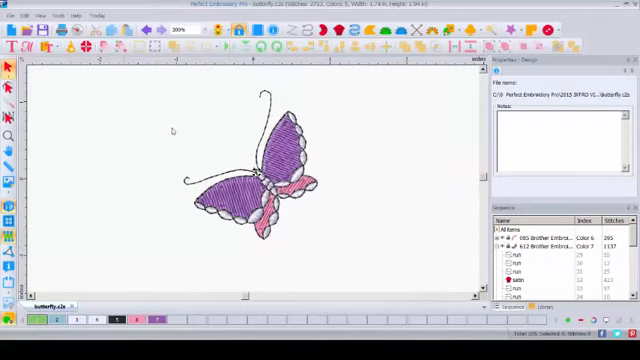